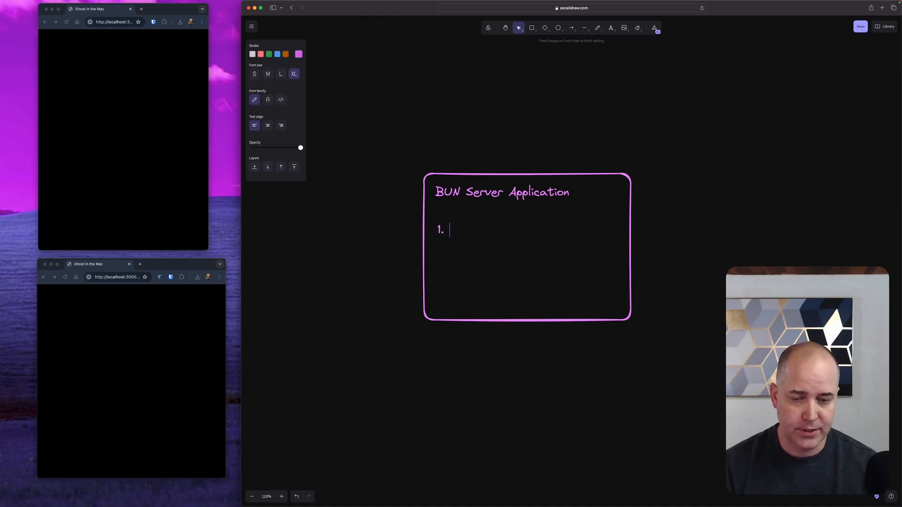
# Write step 1 'Spin up some windows' inside the BUN Server Application box
pyautogui.write('Spin up')
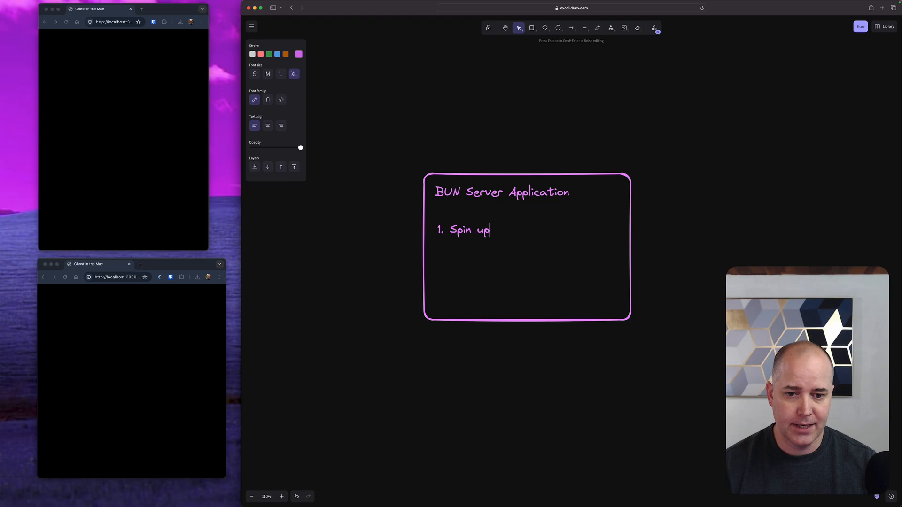
pyautogui.write('some window')
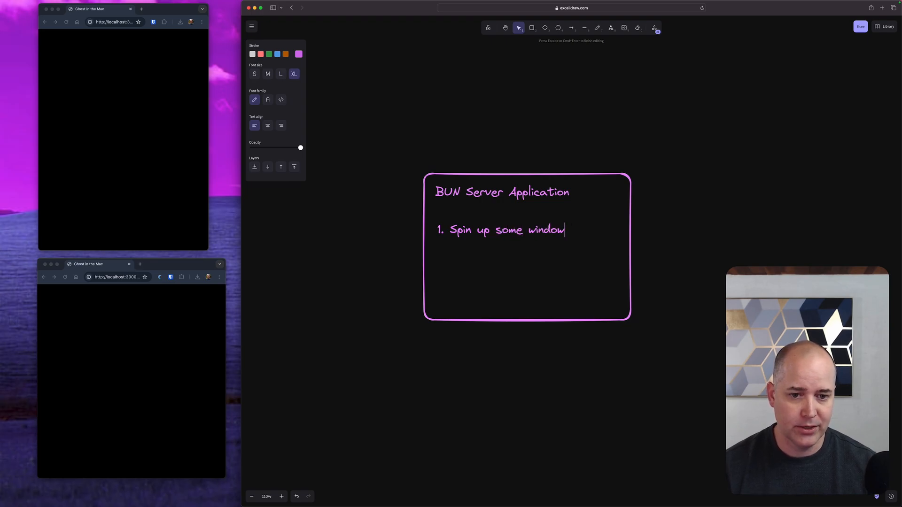
pyautogui.write('s')
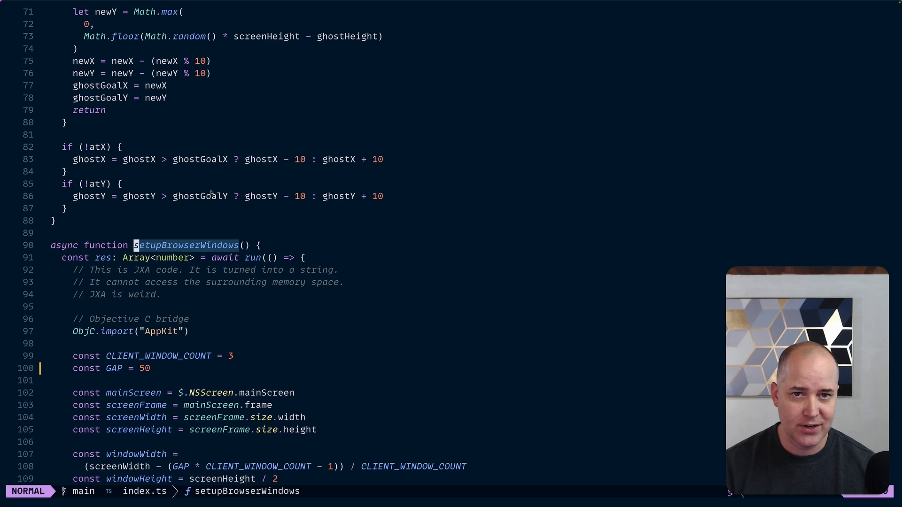
pyautogui.scroll(-3)
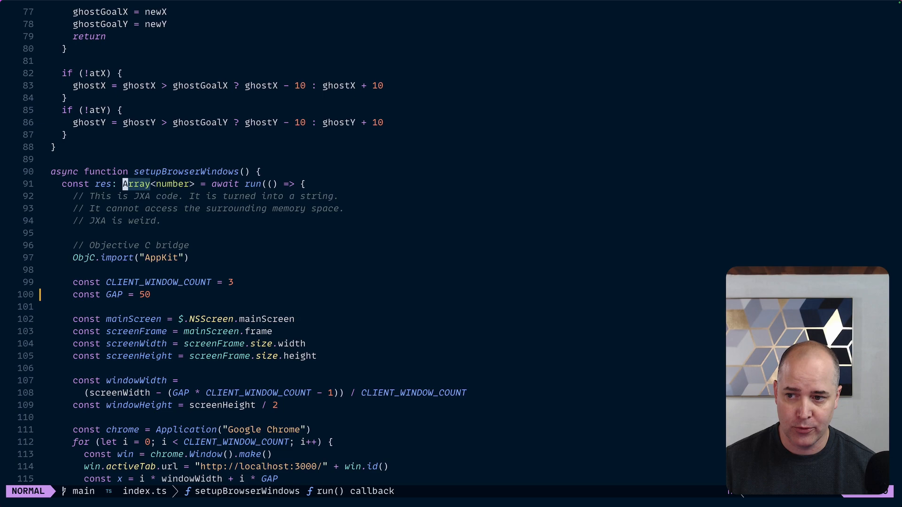
pyautogui.scroll(-3)
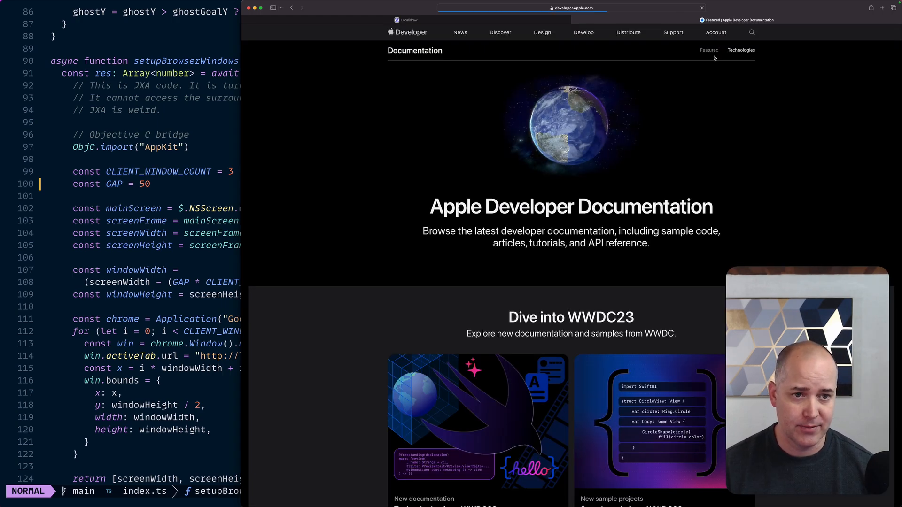
# Search Apple Developer docs for 'jxa', get no results, and return to Excalidraw
pyautogui.click(752, 32)
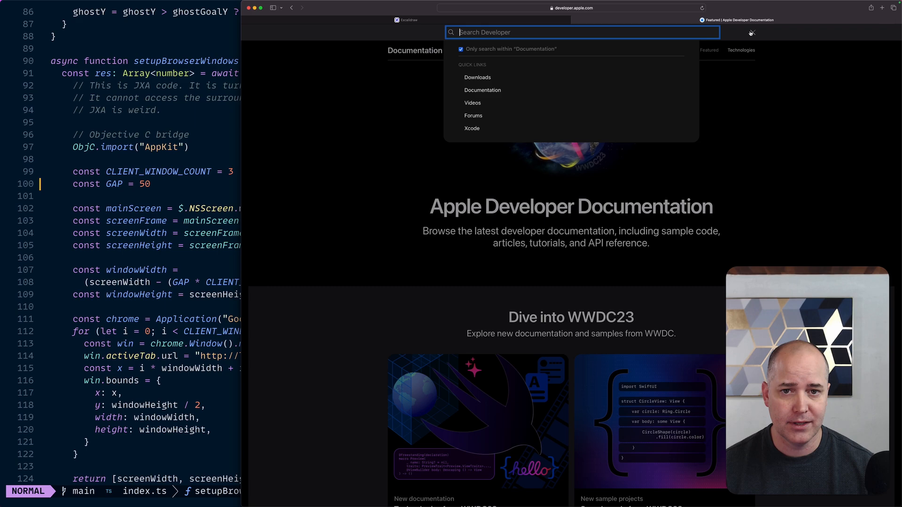
pyautogui.write('jxa')
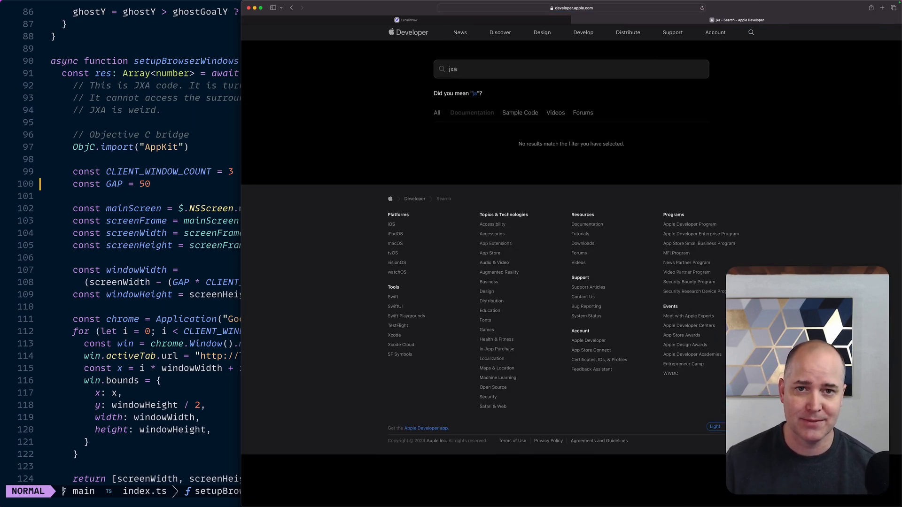
pyautogui.click(406, 20)
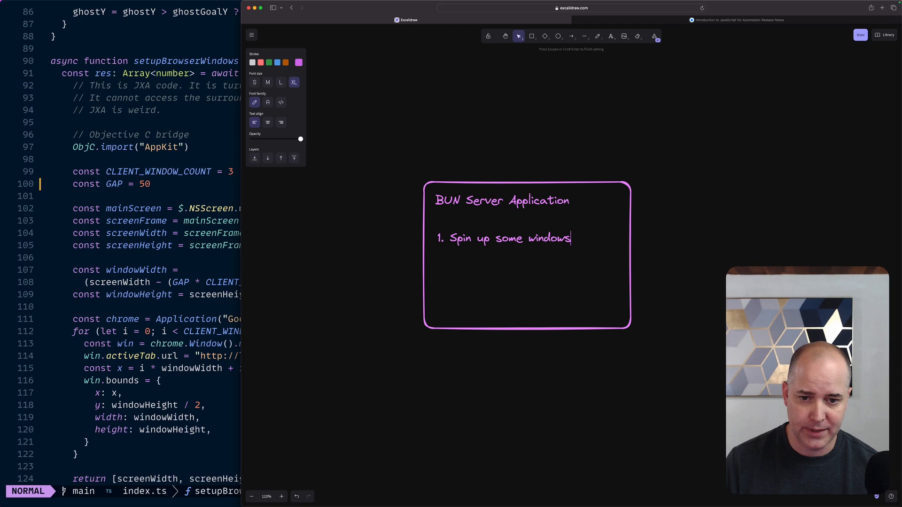
# Start extending step 1 with 'USING JXA' after 'Spin up some windows'
pyautogui.write('US')
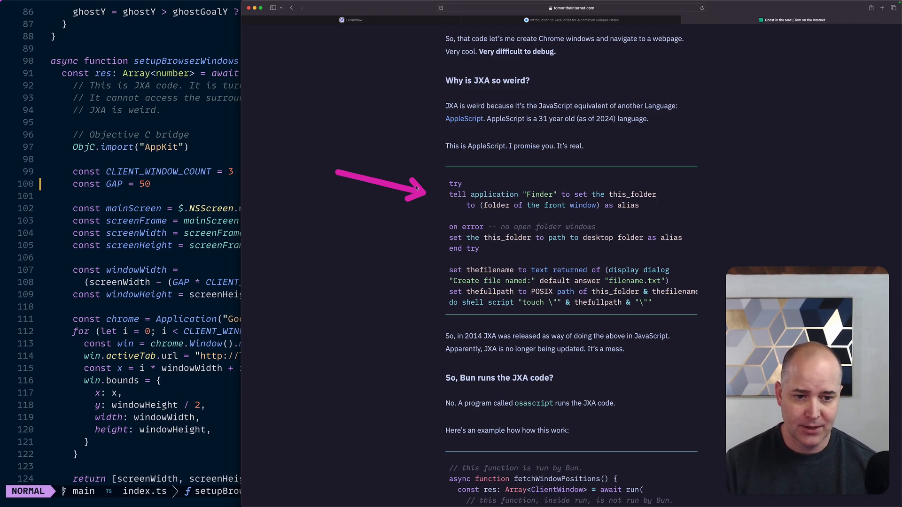
pyautogui.moveTo(498, 175)
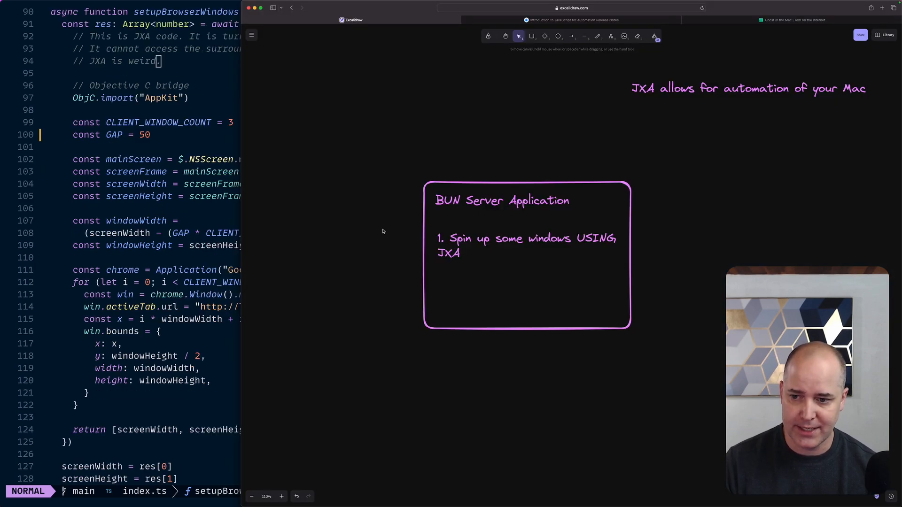
pyautogui.moveTo(490, 211)
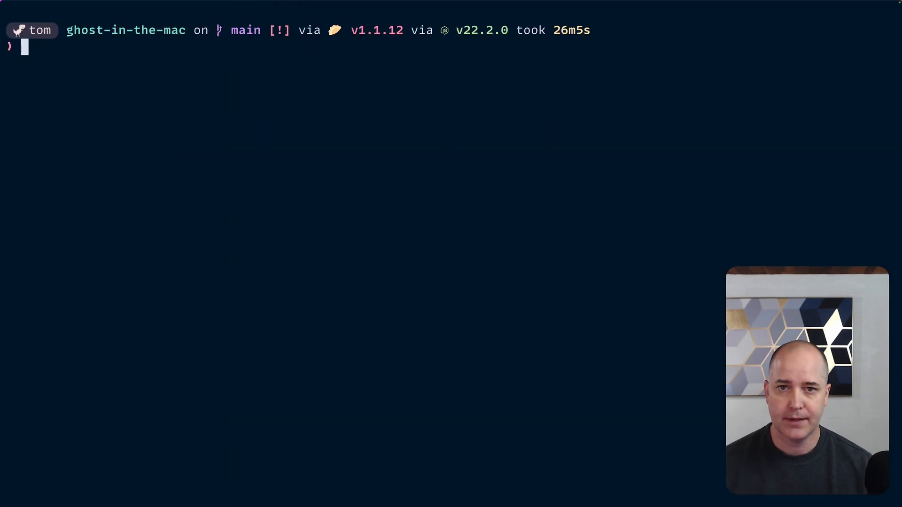
# Run 'bun index.ts' so three Chrome windows open with the ghost, then focus one
pyautogui.write('bun index.ts')
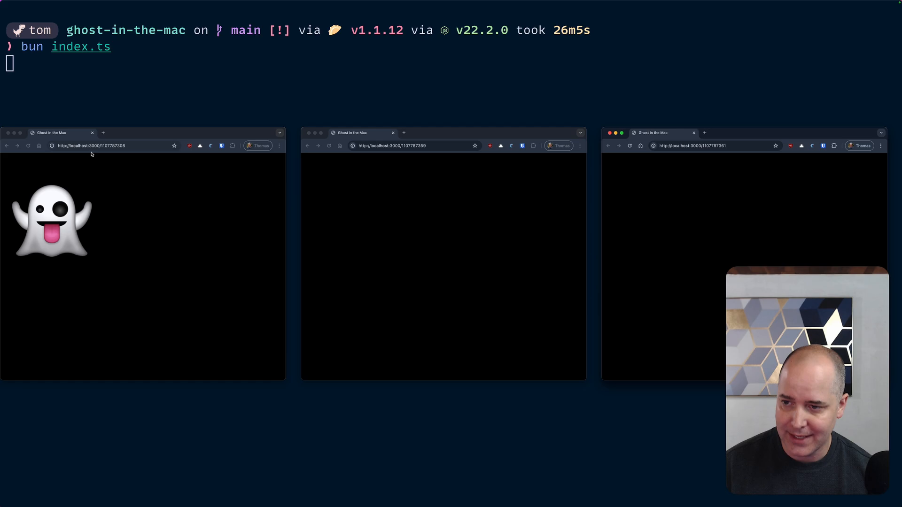
pyautogui.click(89, 145)
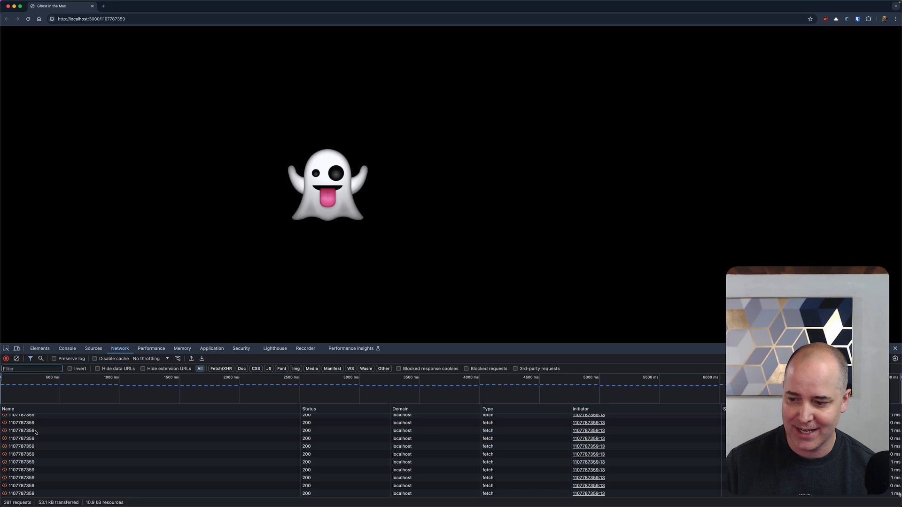
# Inspect a localhost fetch request's headers and its JSON response preview in DevTools
pyautogui.click(21, 423)
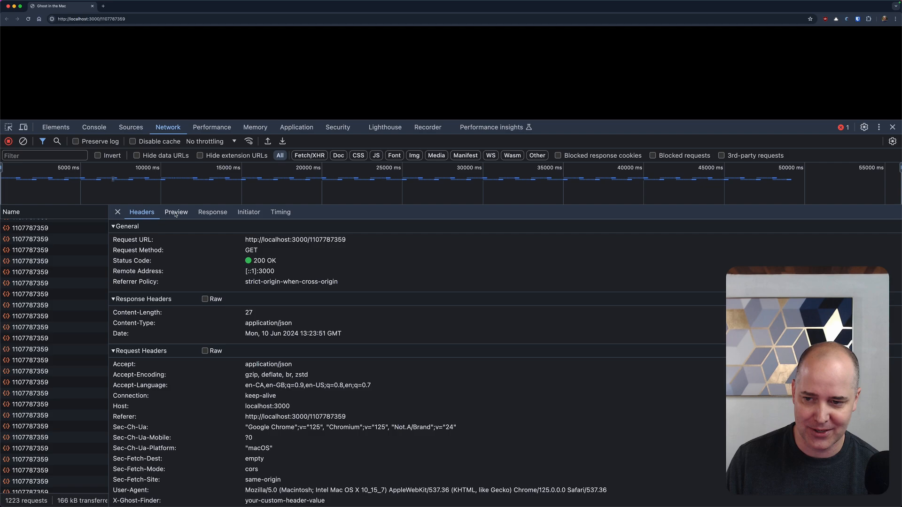
pyautogui.click(176, 212)
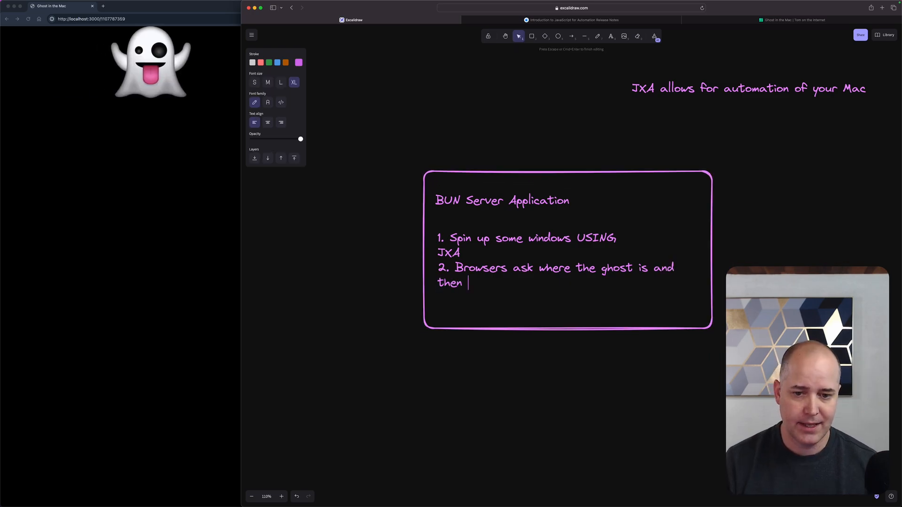
# Finish step 2 so it ends with 'render the ghost.'
pyautogui.write('render the ghost.')
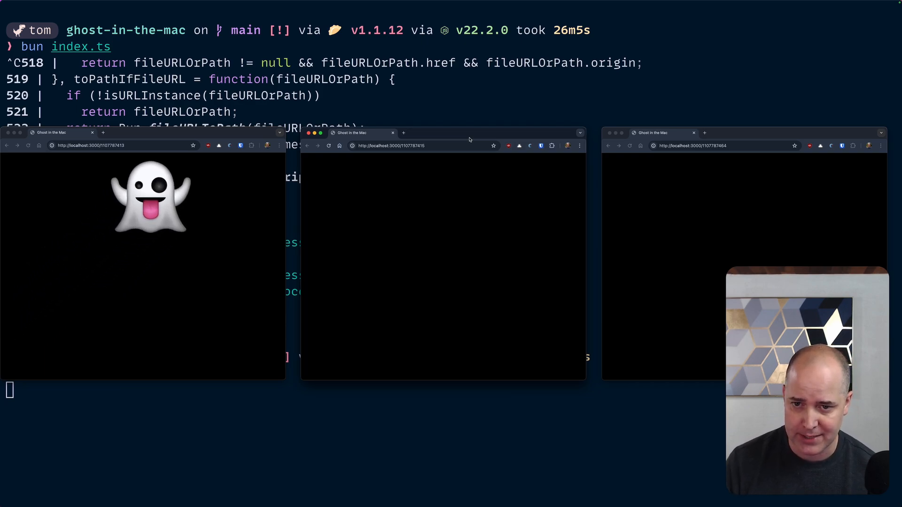
# Drag a Chrome window aside to bring the diagram back into view
pyautogui.moveTo(442, 133); pyautogui.dragTo(409, 6)
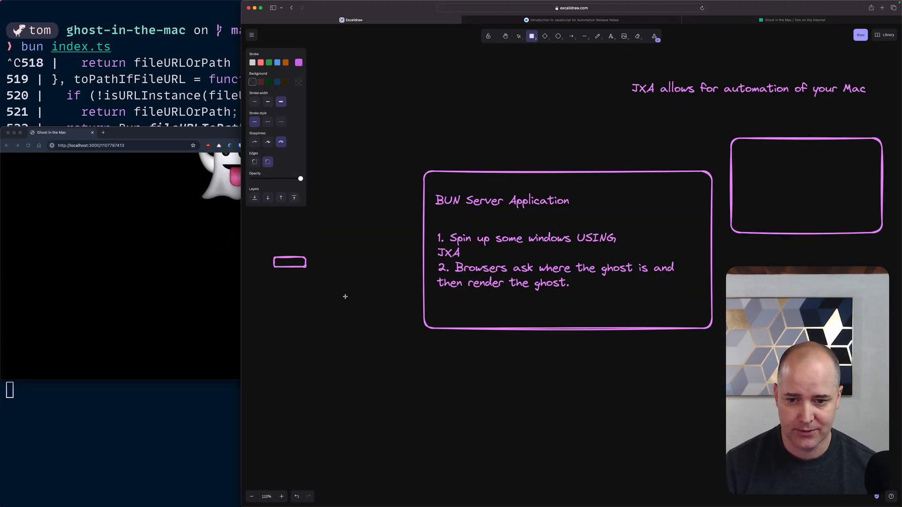
# Switch from Excalidraw to the Neovim editor showing index.ts
pyautogui.click(571, 37)
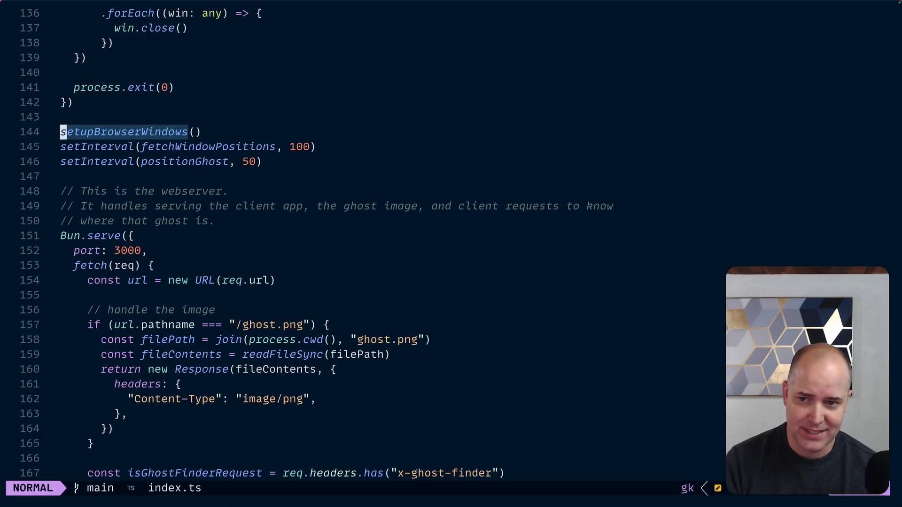
pyautogui.press('j')
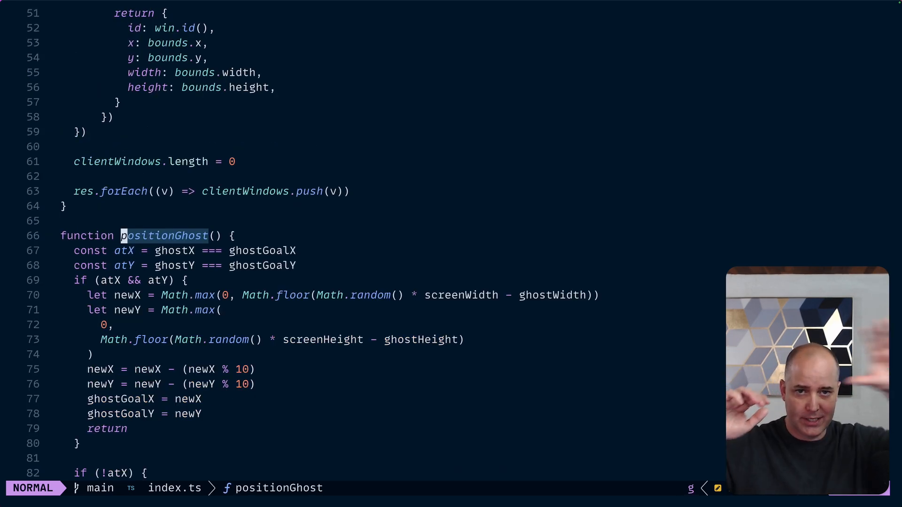
pyautogui.scroll(-3)
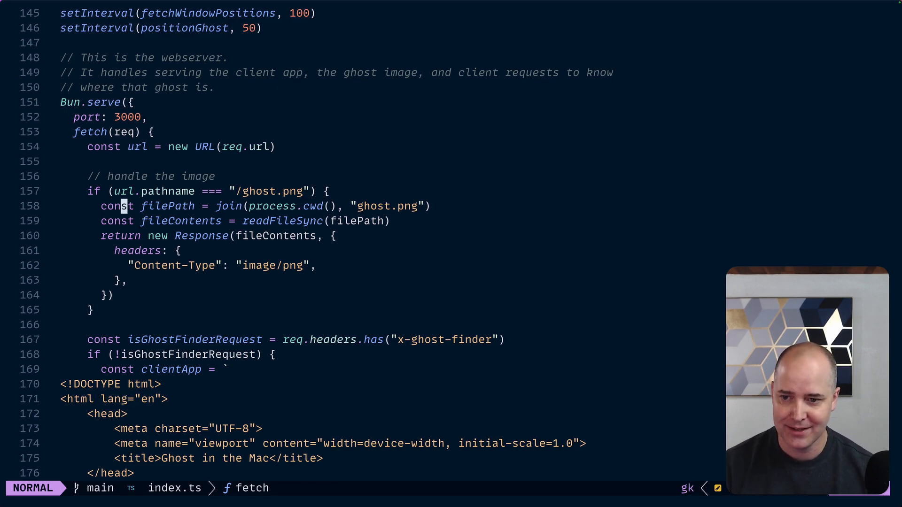
pyautogui.scroll(-3)
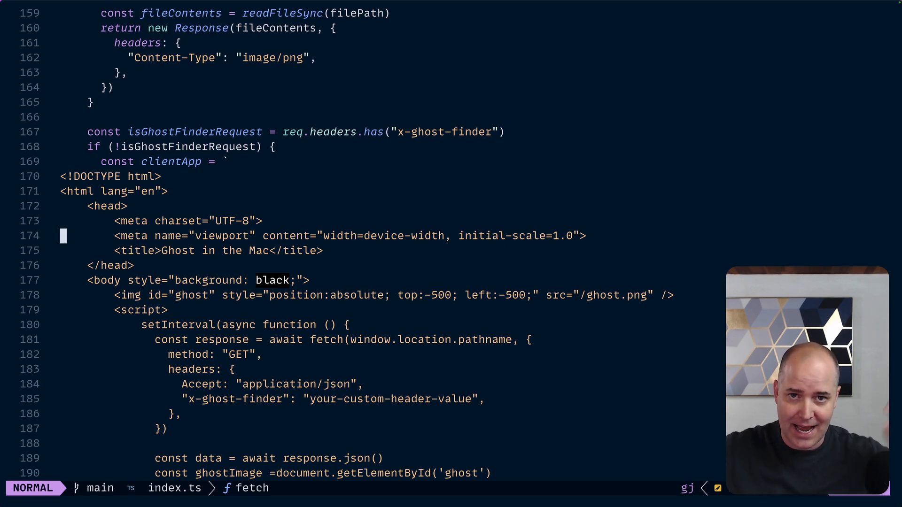
pyautogui.scroll(-3)
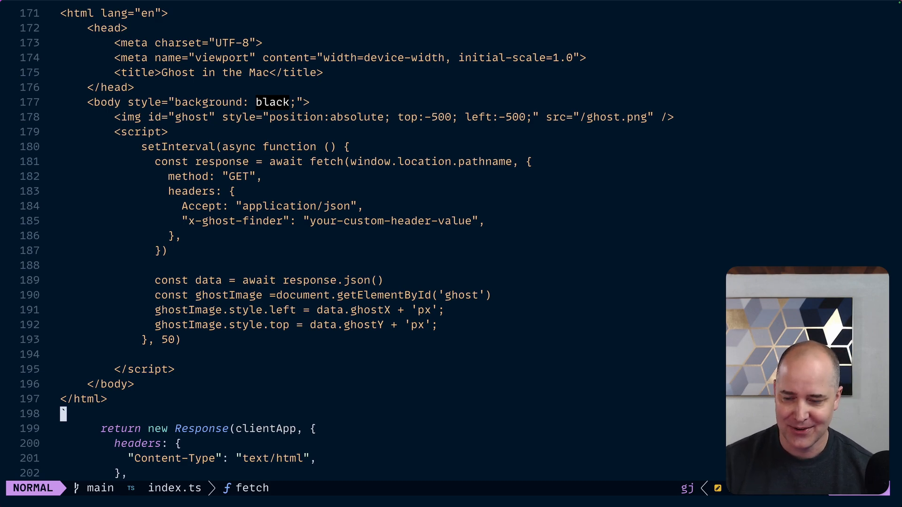
pyautogui.scroll(-3)
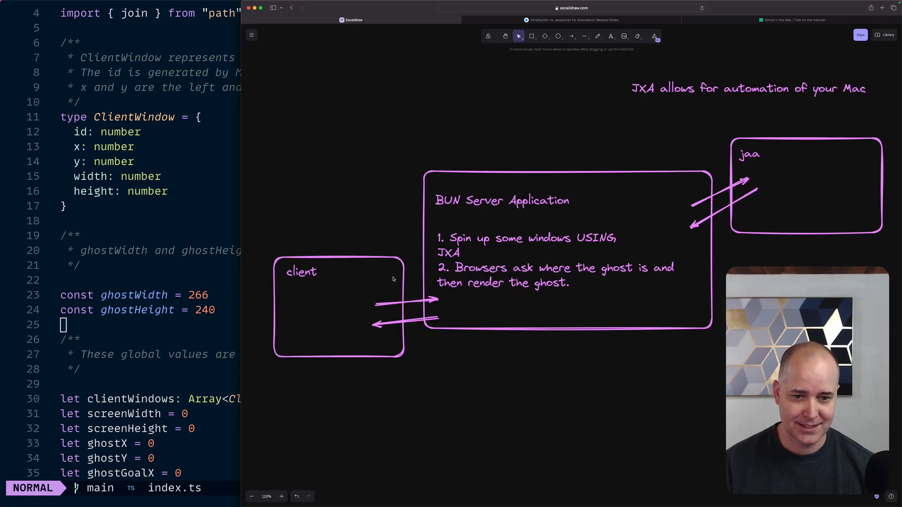
pyautogui.moveTo(439, 245)
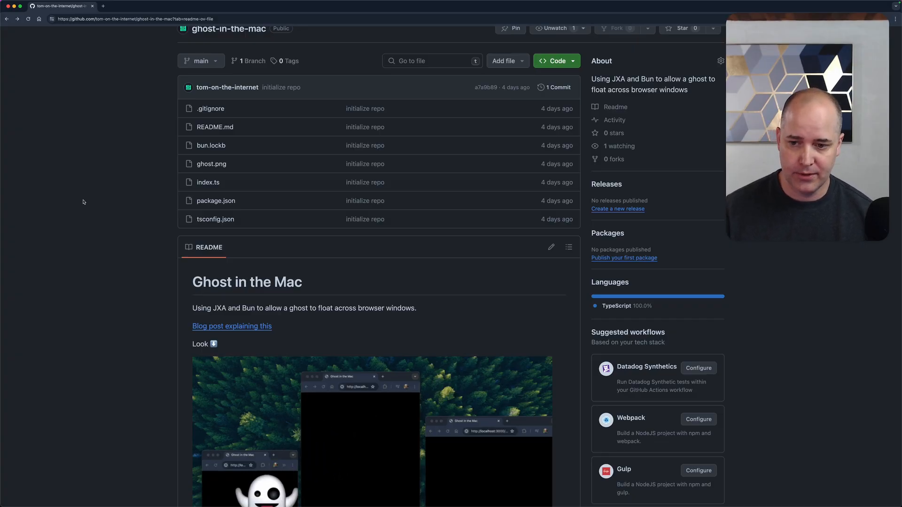
pyautogui.moveTo(149, 318)
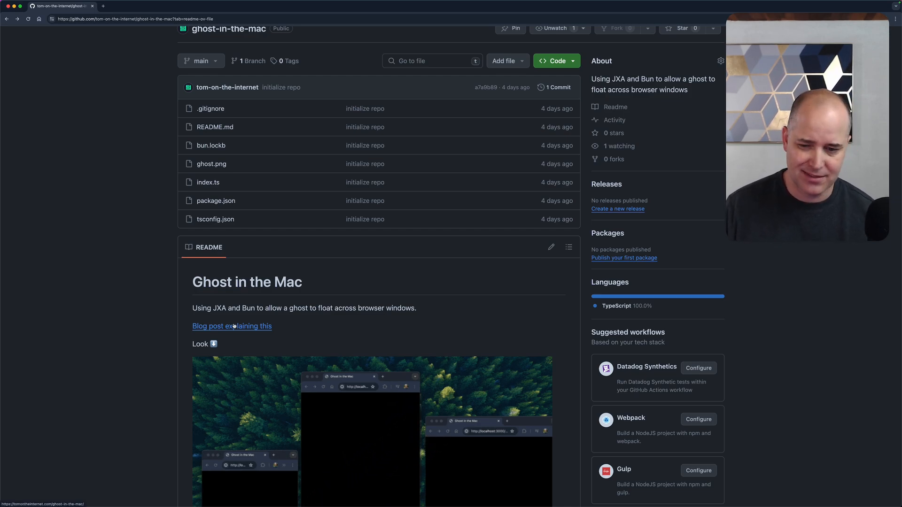
# Scroll the ghost-in-the-mac repository page down to its README
pyautogui.scroll(-3)
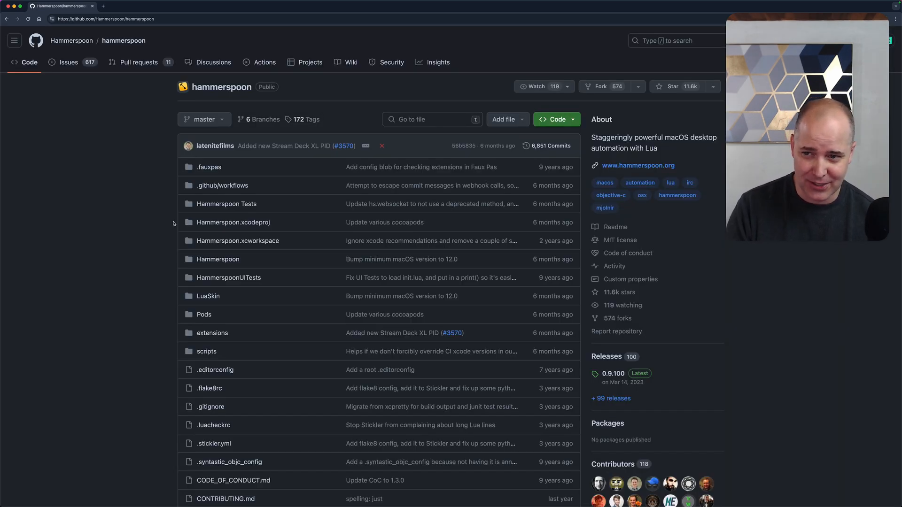
pyautogui.moveTo(520, 428)
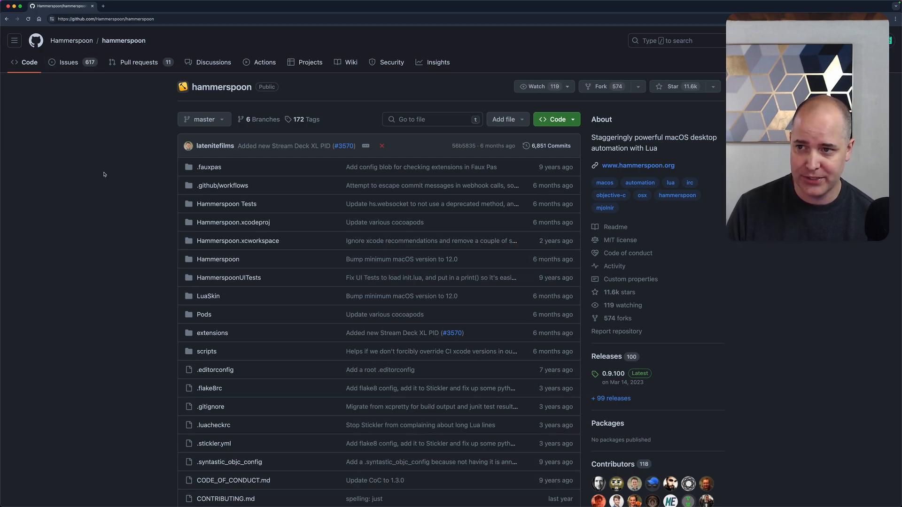
# Scroll through the Hammerspoon README to its installation and project history sections
pyautogui.scroll(-3)
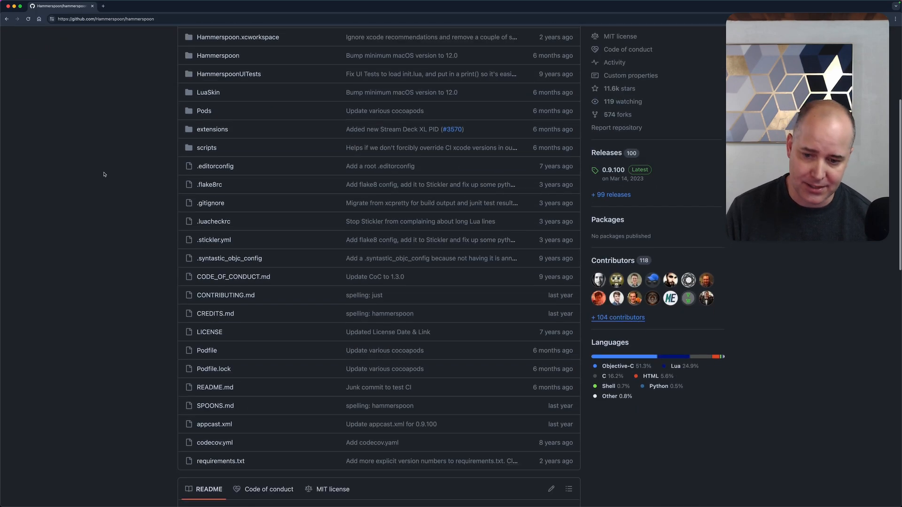
pyautogui.scroll(-3)
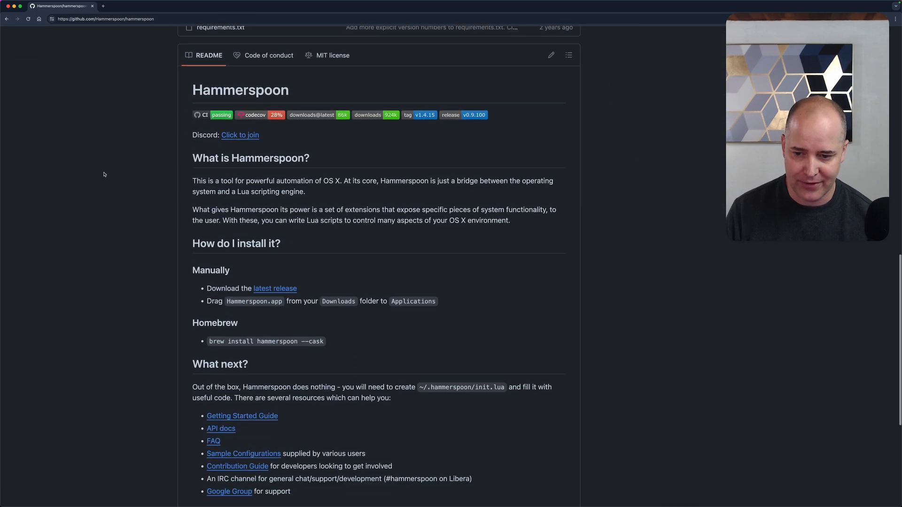
pyautogui.scroll(-3)
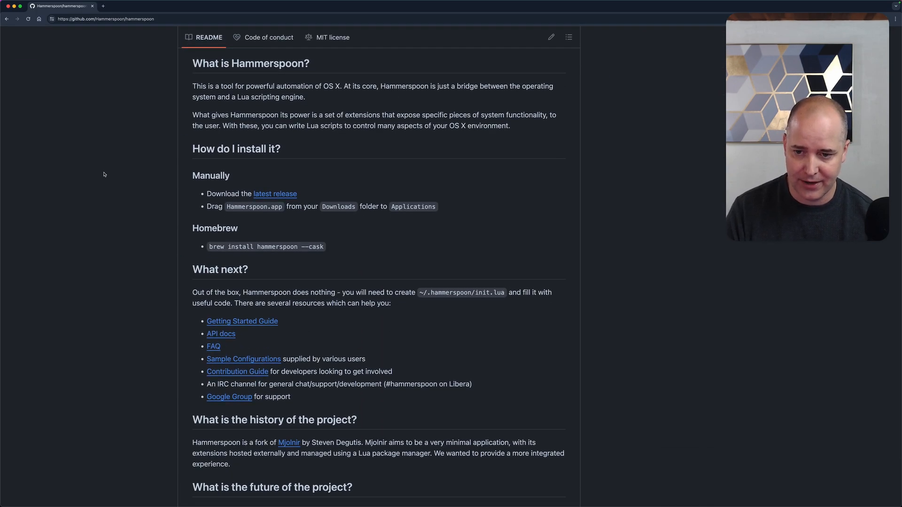
pyautogui.scroll(-3)
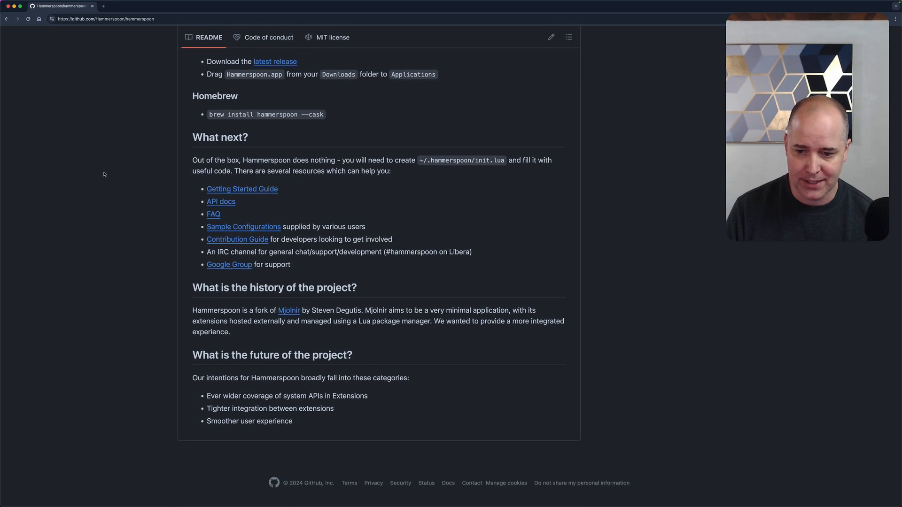